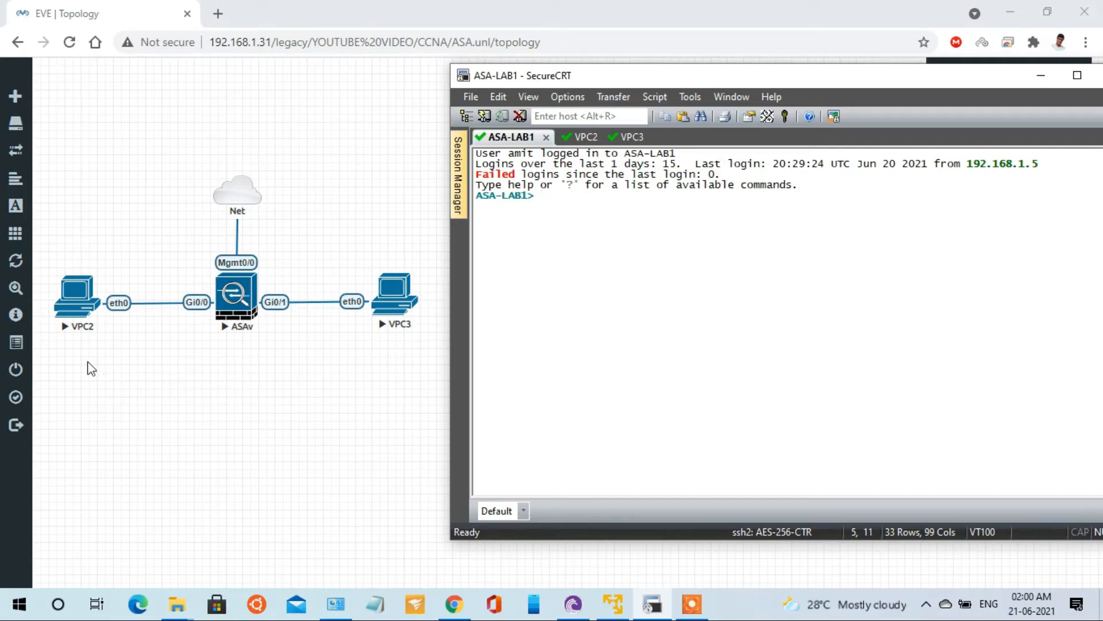
pyautogui.moveTo(231, 361)
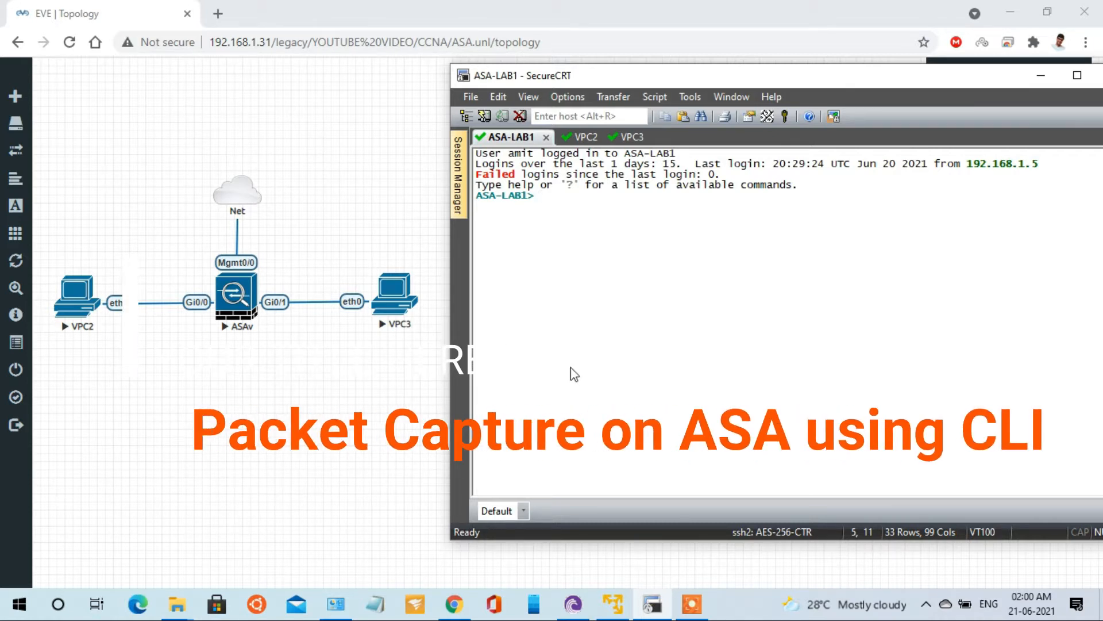
pyautogui.moveTo(385, 392)
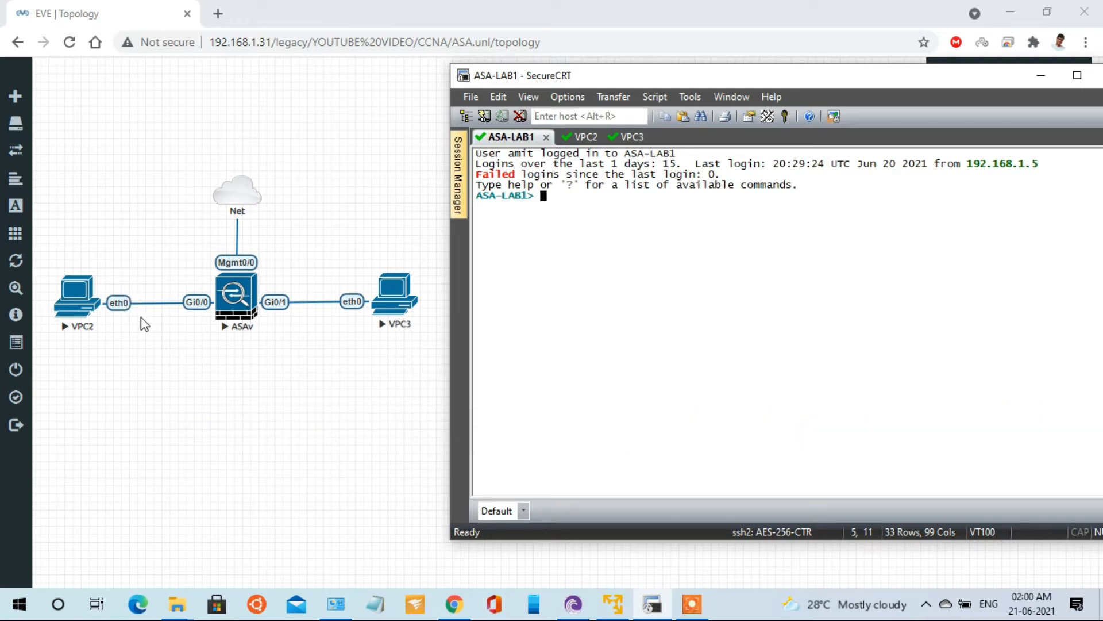
pyautogui.moveTo(200, 303)
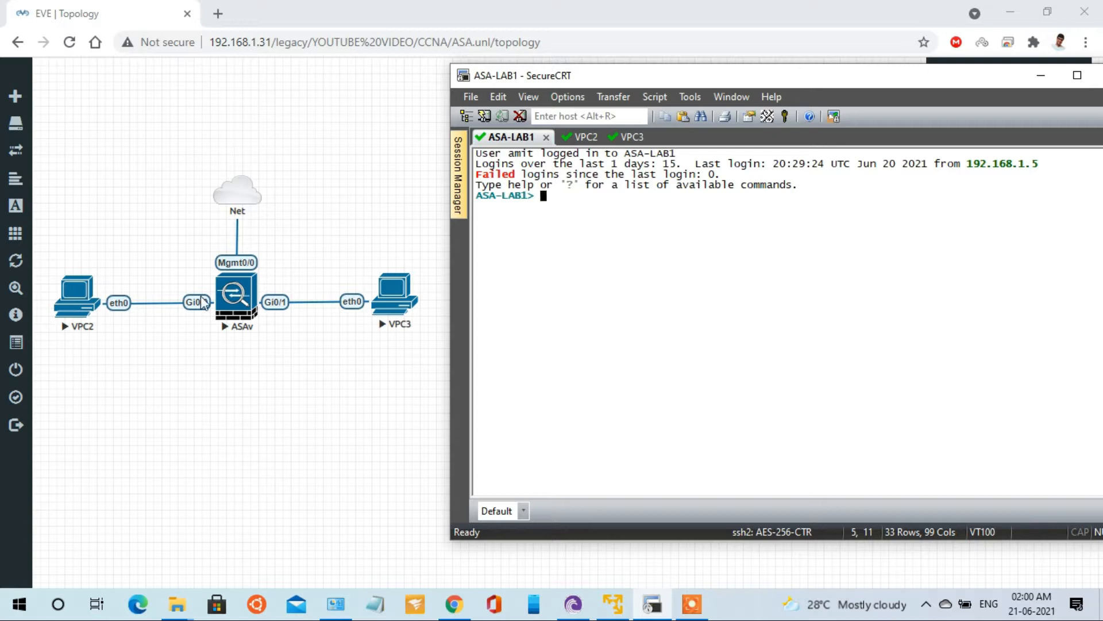
pyautogui.moveTo(564, 217)
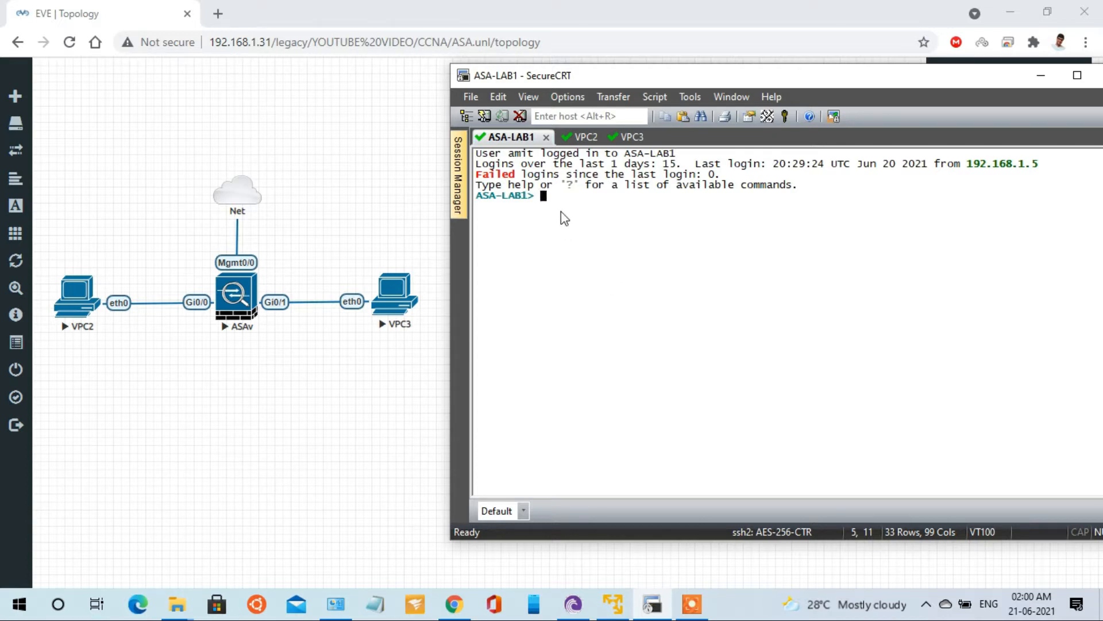
# Enter ASA configuration mode and run 'show ip ad': inside 192.168.100.1, outside 192.168.200.1.
pyautogui.write('en')
pyautogui.write('config t')
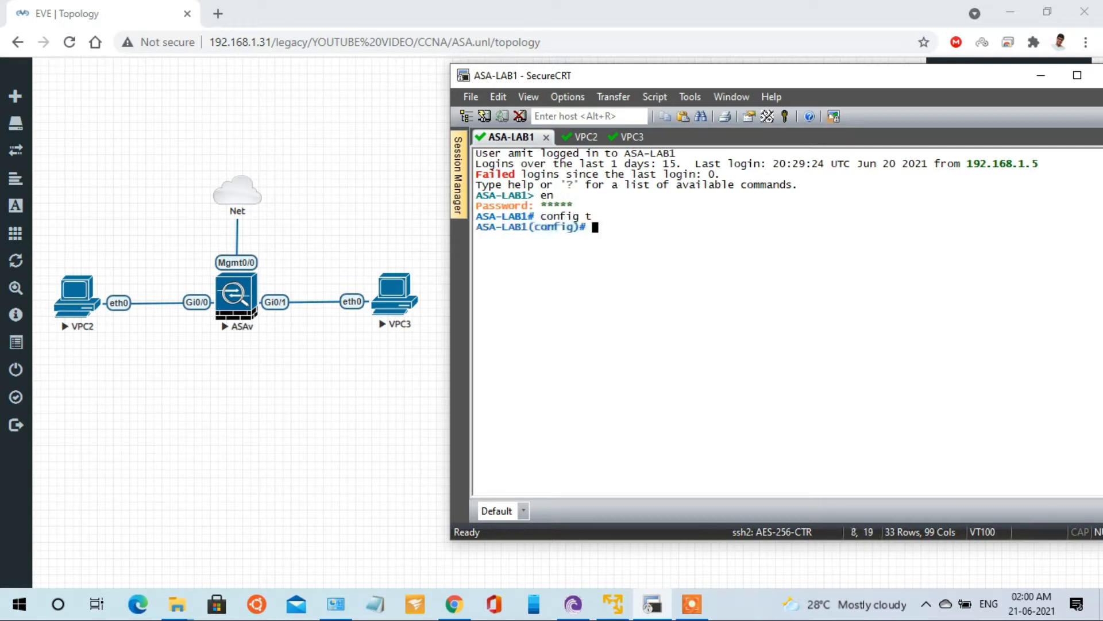
pyautogui.write('show ip ad')
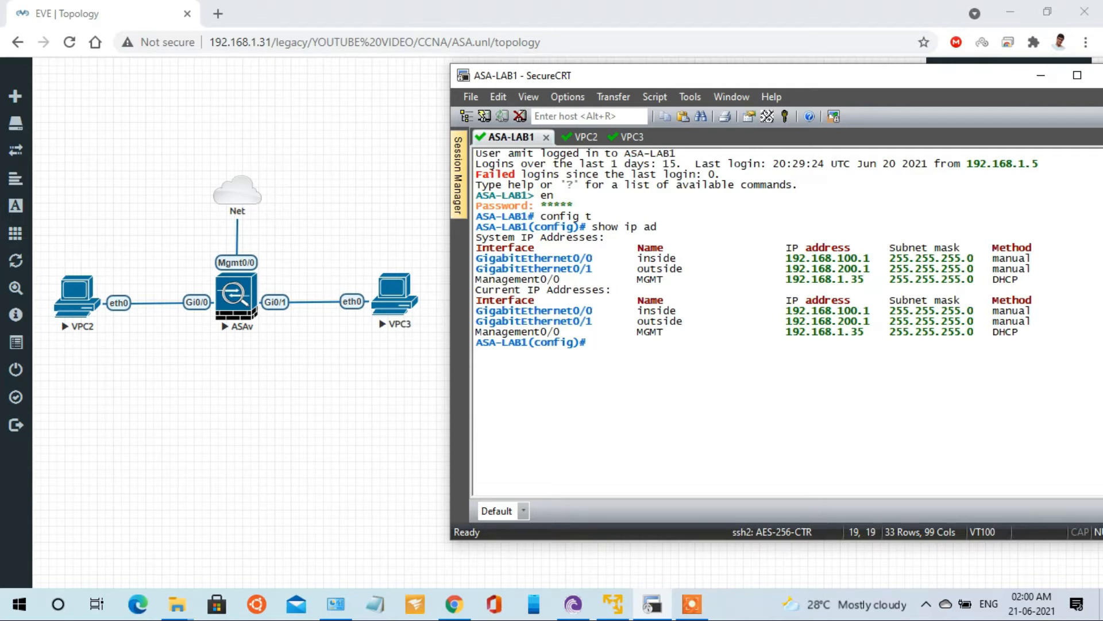
# Create capture cap on inside matching hosts 192.168.100.2 and 192.168.200.2; verify with 'show hist'.
pyautogui.write('cap')
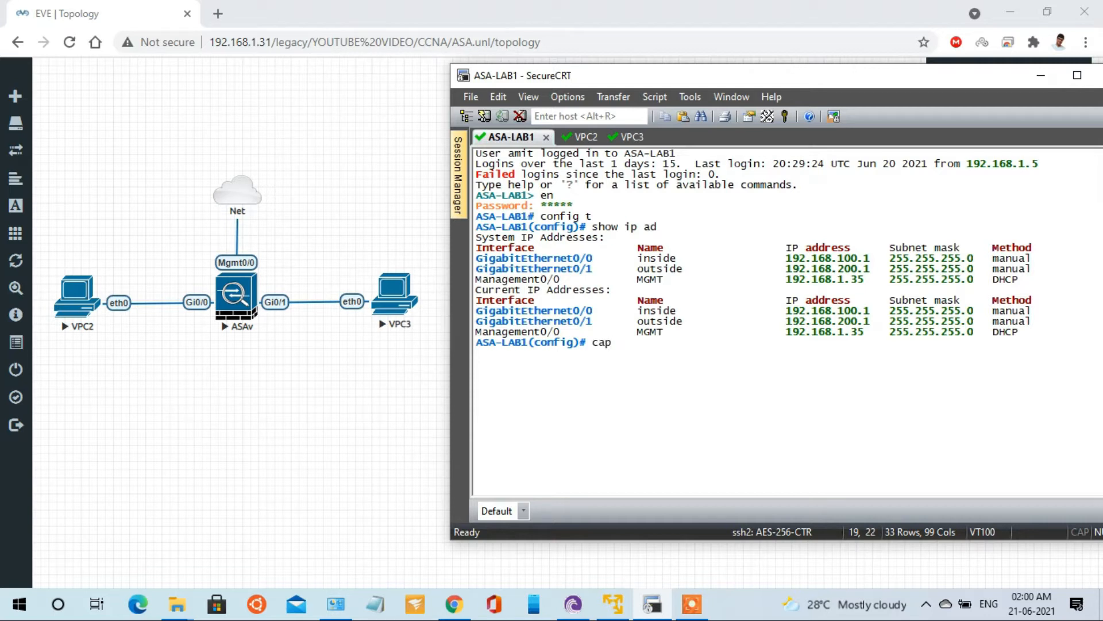
pyautogui.write('ture')
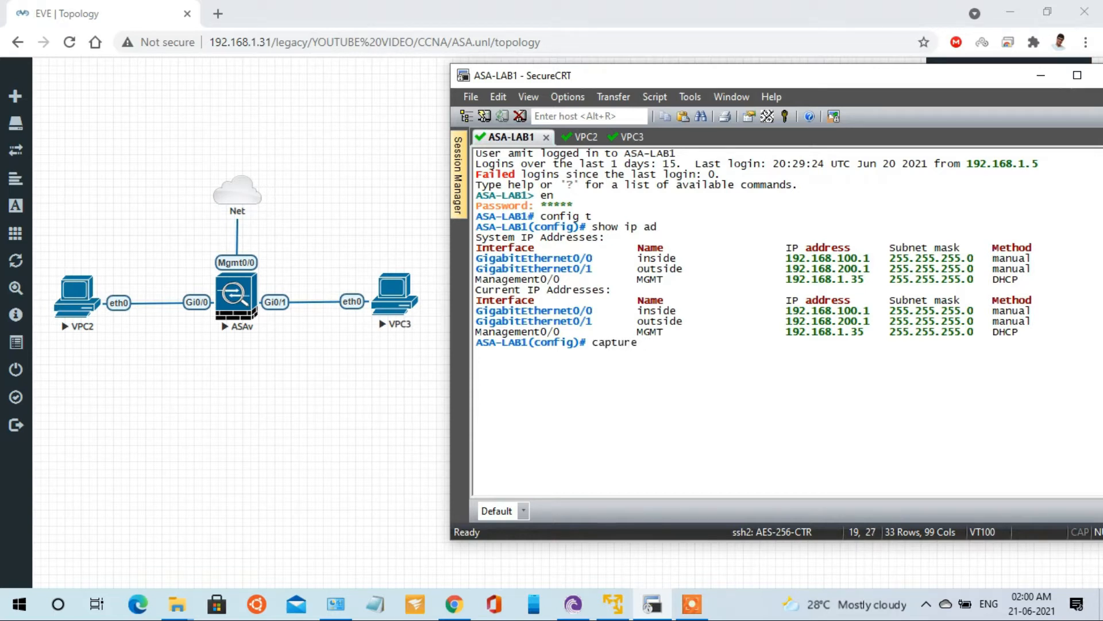
pyautogui.write('cap interface i')
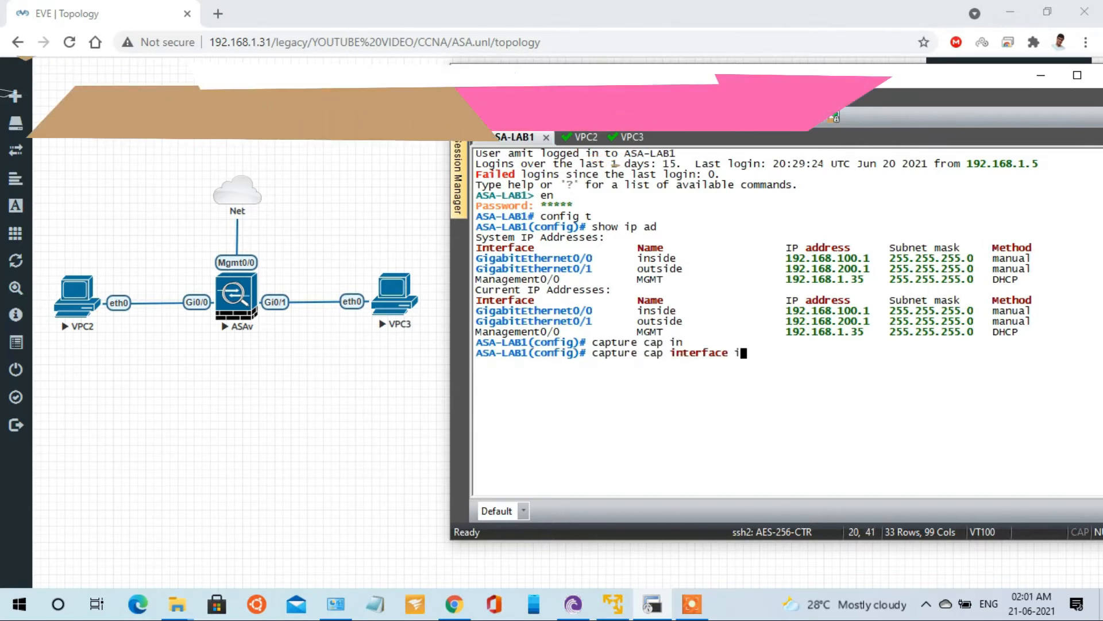
pyautogui.write('n')
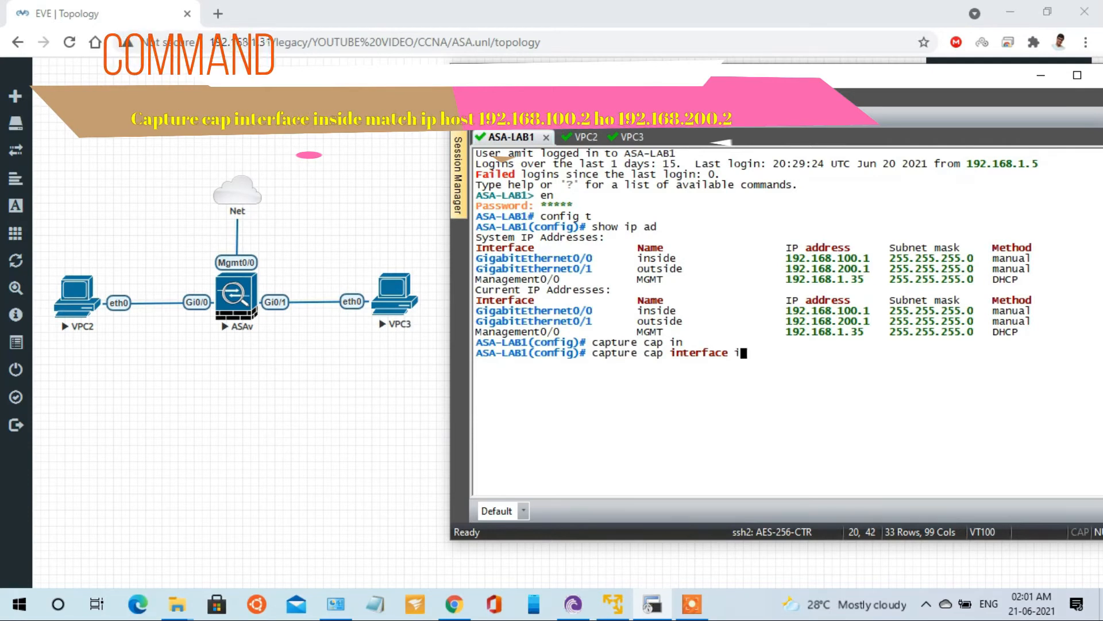
pyautogui.write('side')
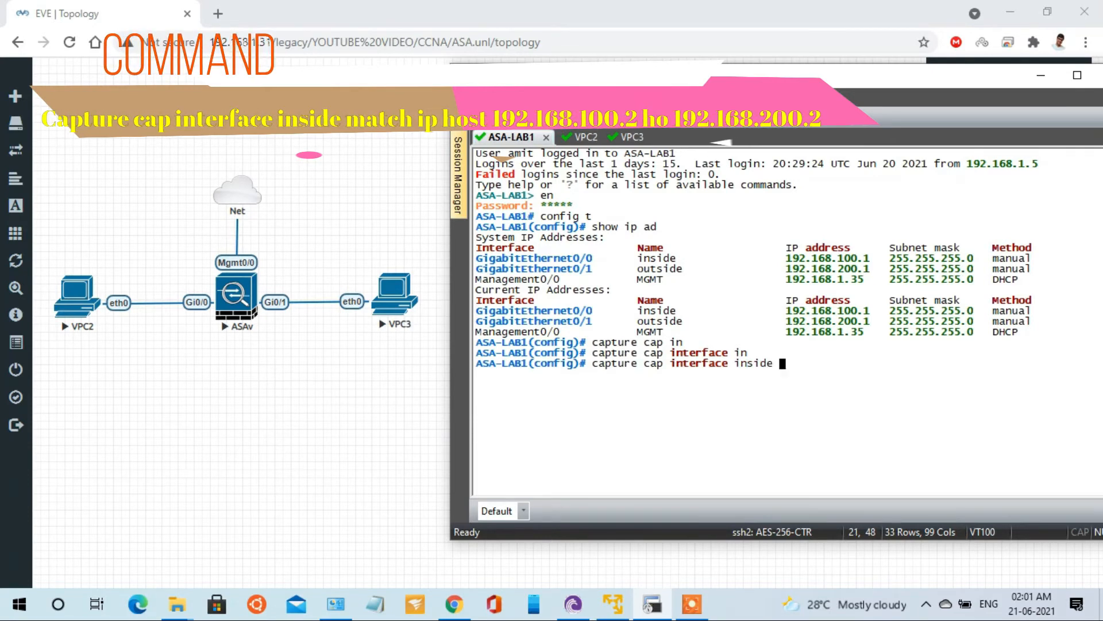
pyautogui.write('mat')
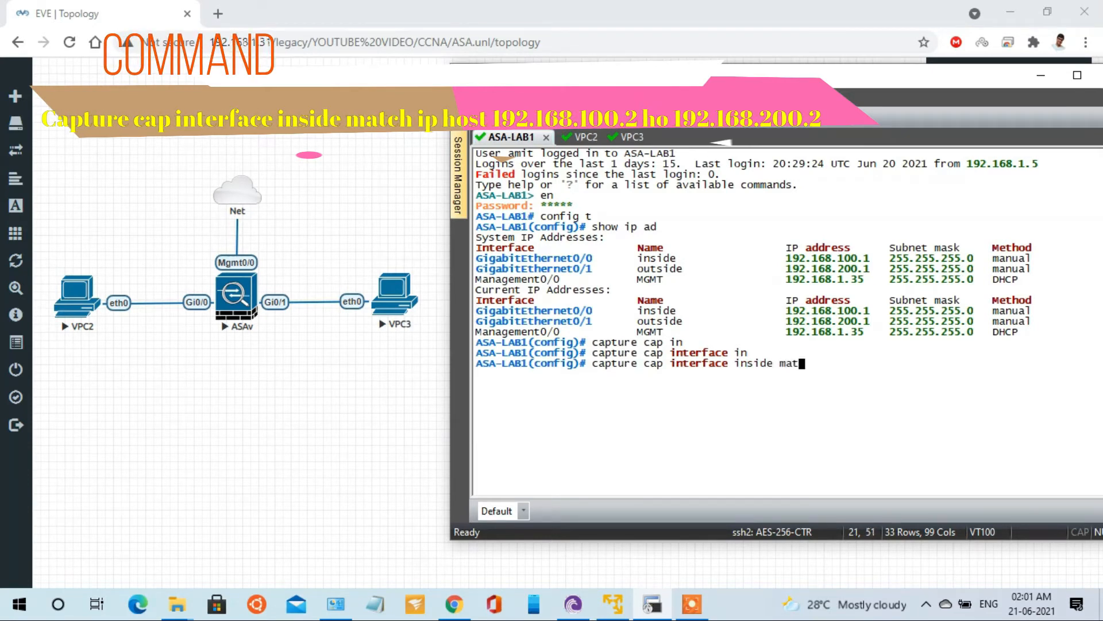
pyautogui.write('ch ip')
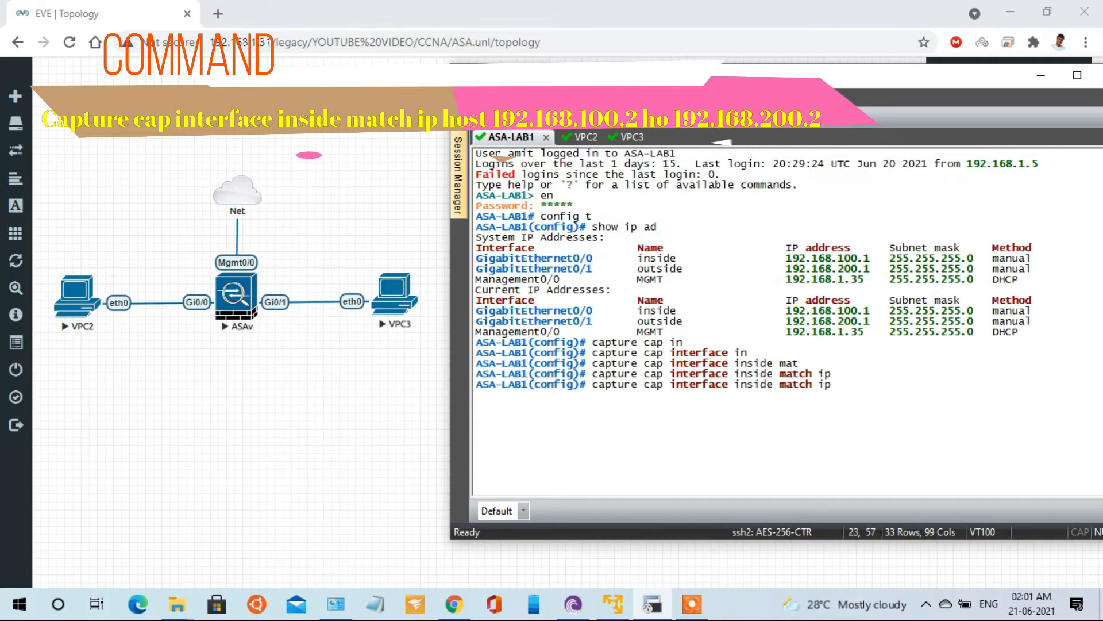
pyautogui.write('h')
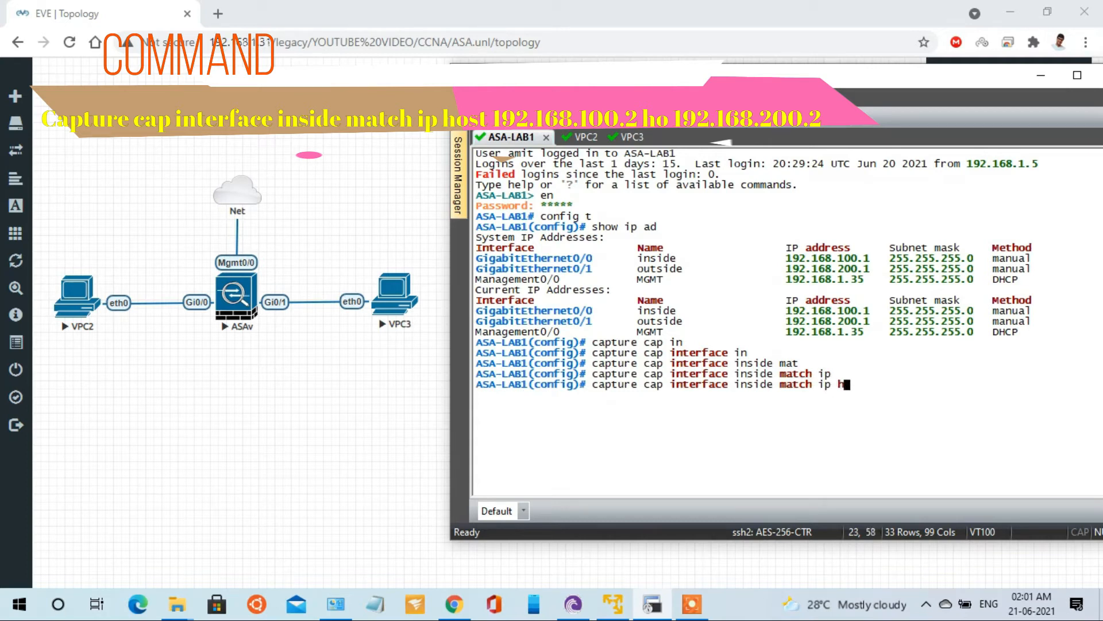
pyautogui.write('ost 192.')
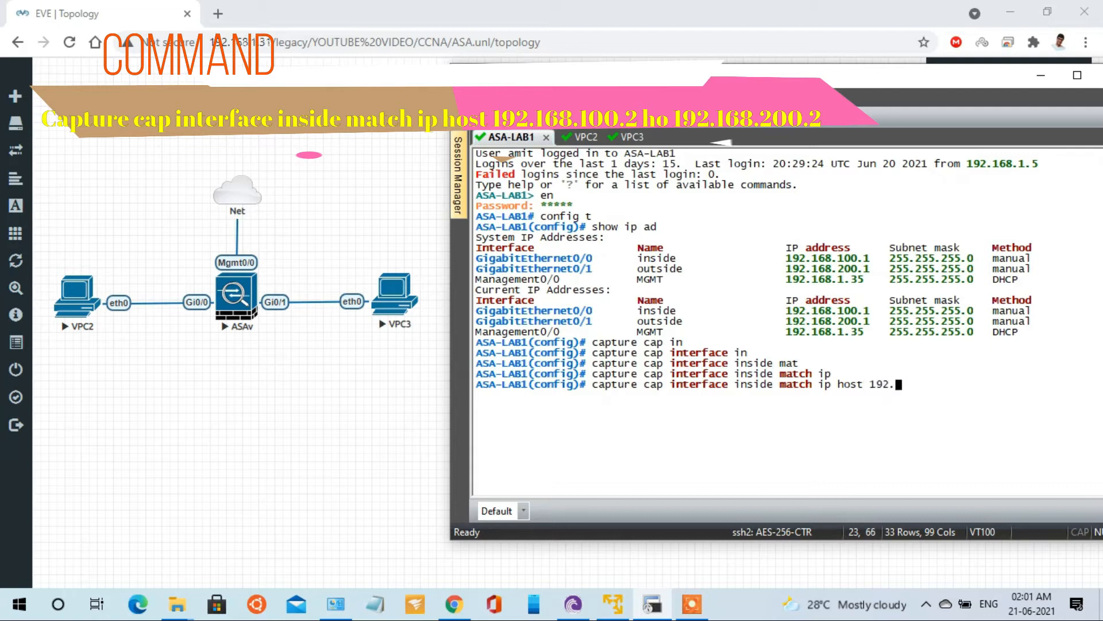
pyautogui.write('show his')
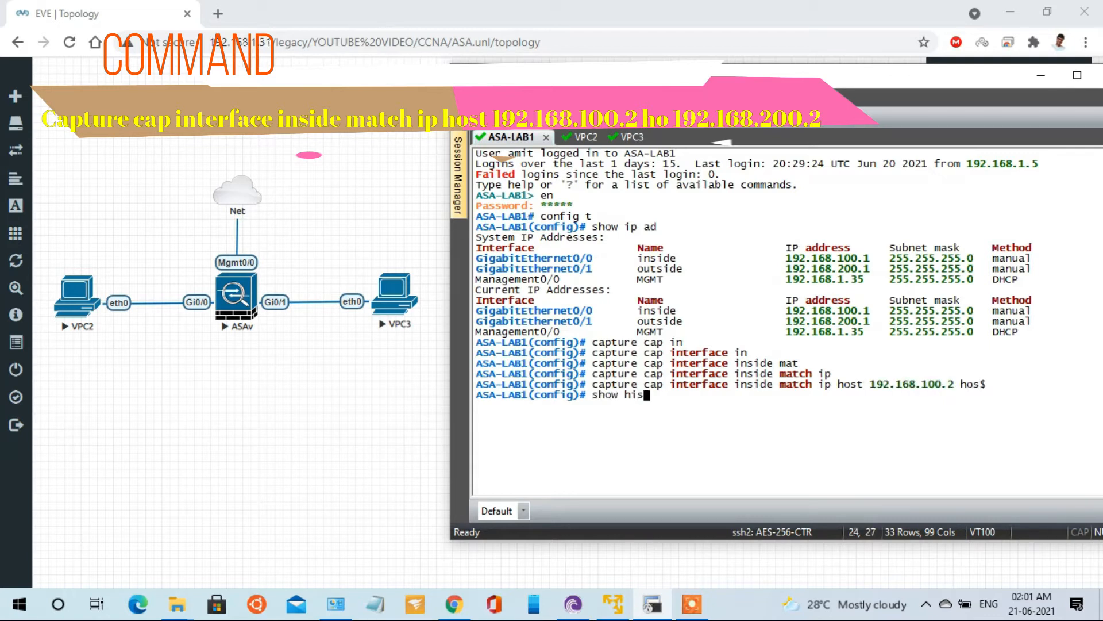
pyautogui.press('Return')
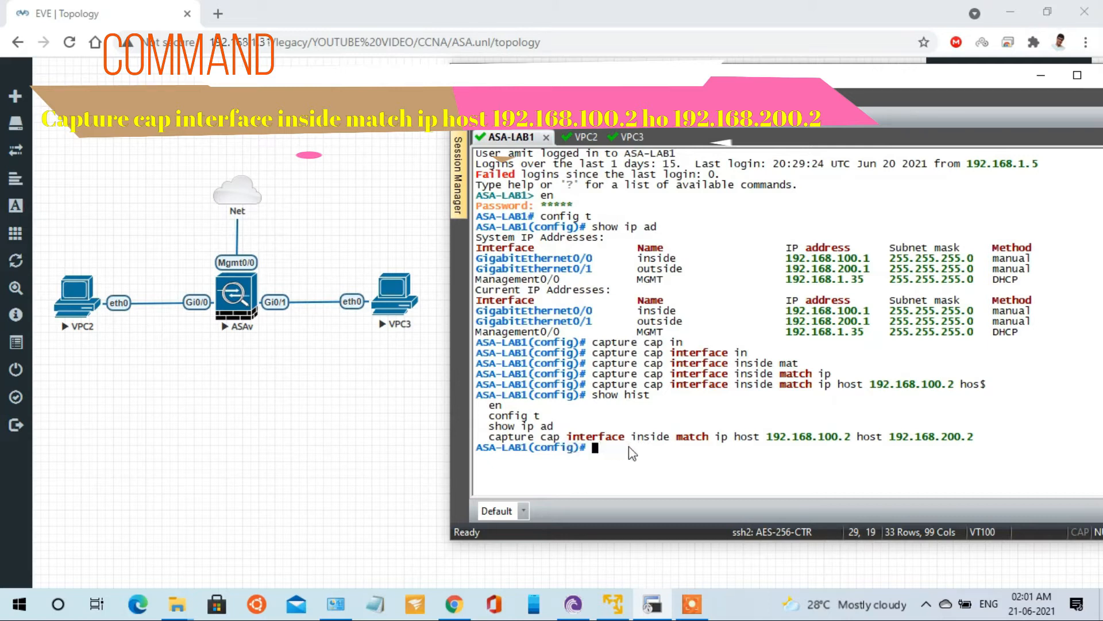
pyautogui.moveTo(748, 454)
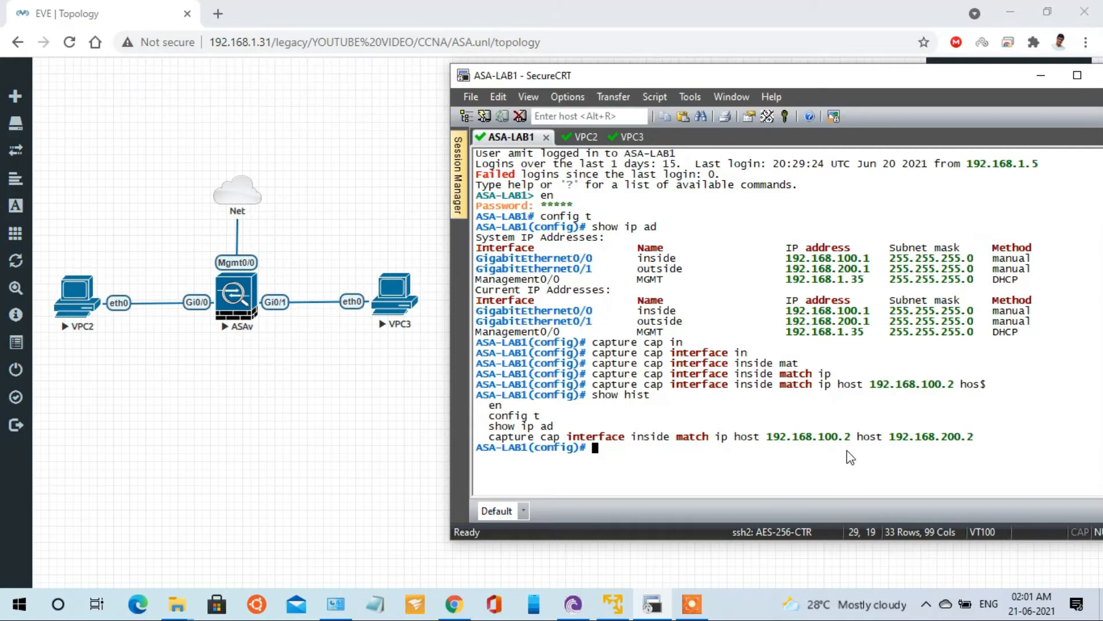
# Run 'show capture' showing cap at 0 bytes, then switch to the VPC2 session.
pyautogui.write('s')
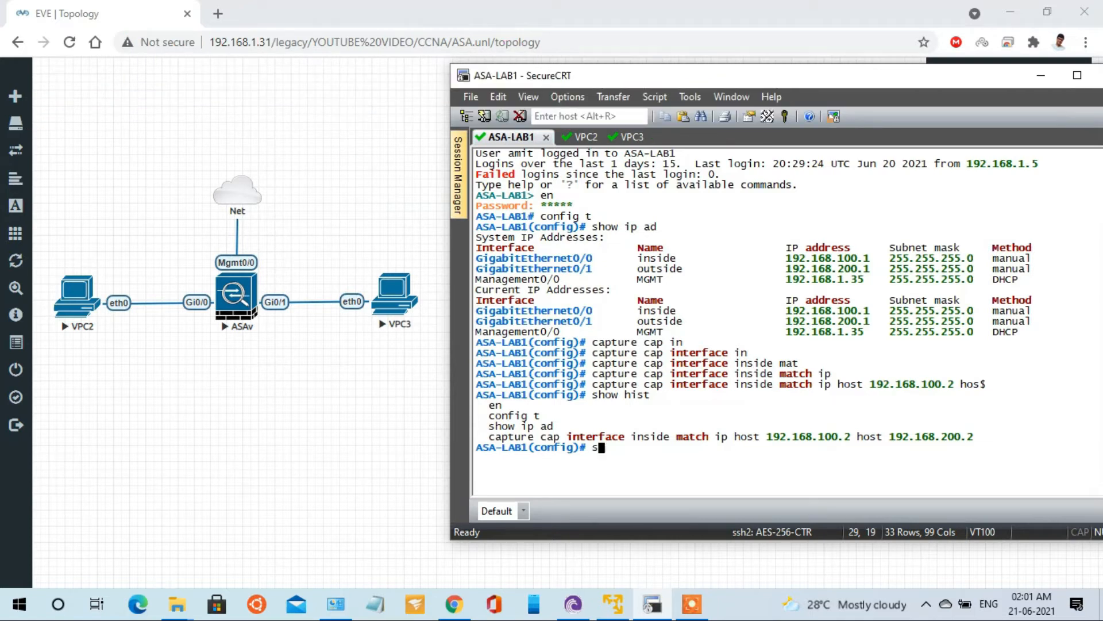
pyautogui.write('how capture')
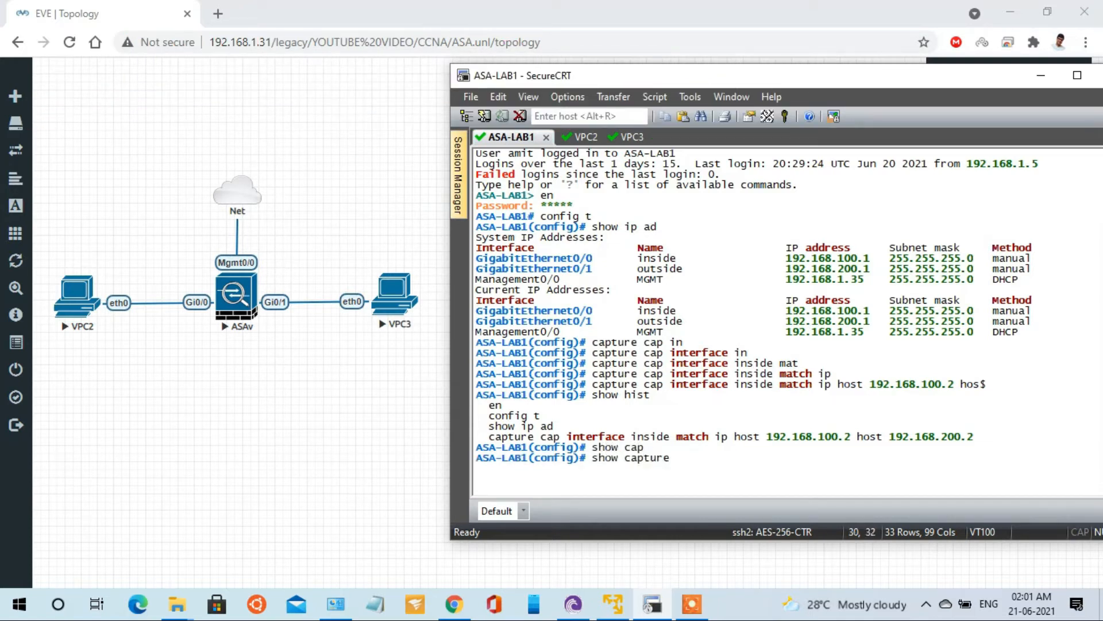
pyautogui.press('Return')
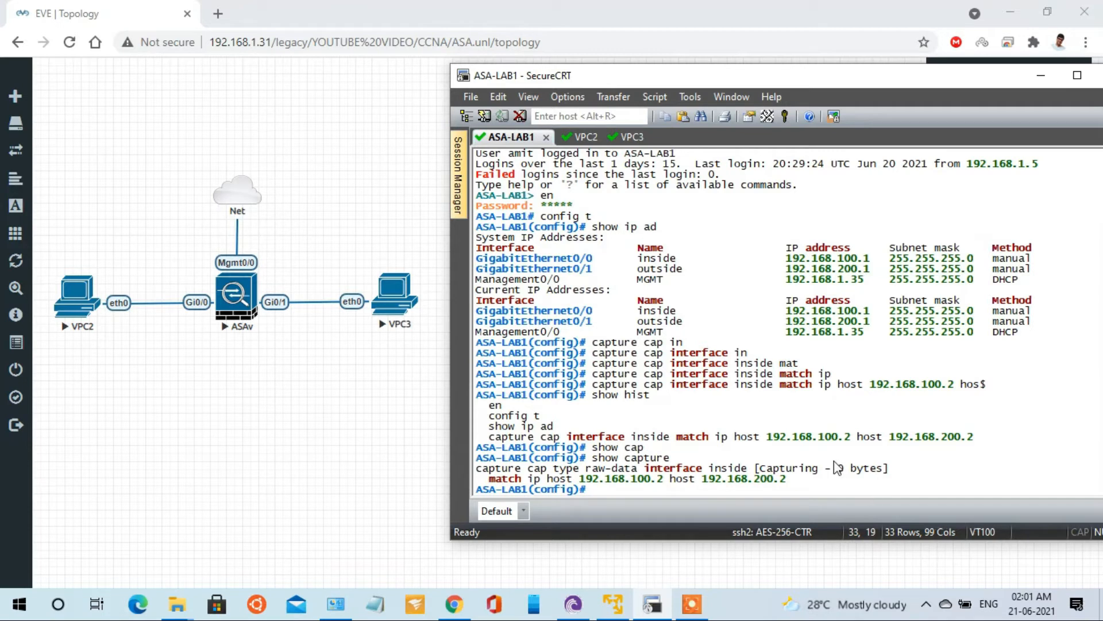
pyautogui.moveTo(871, 483)
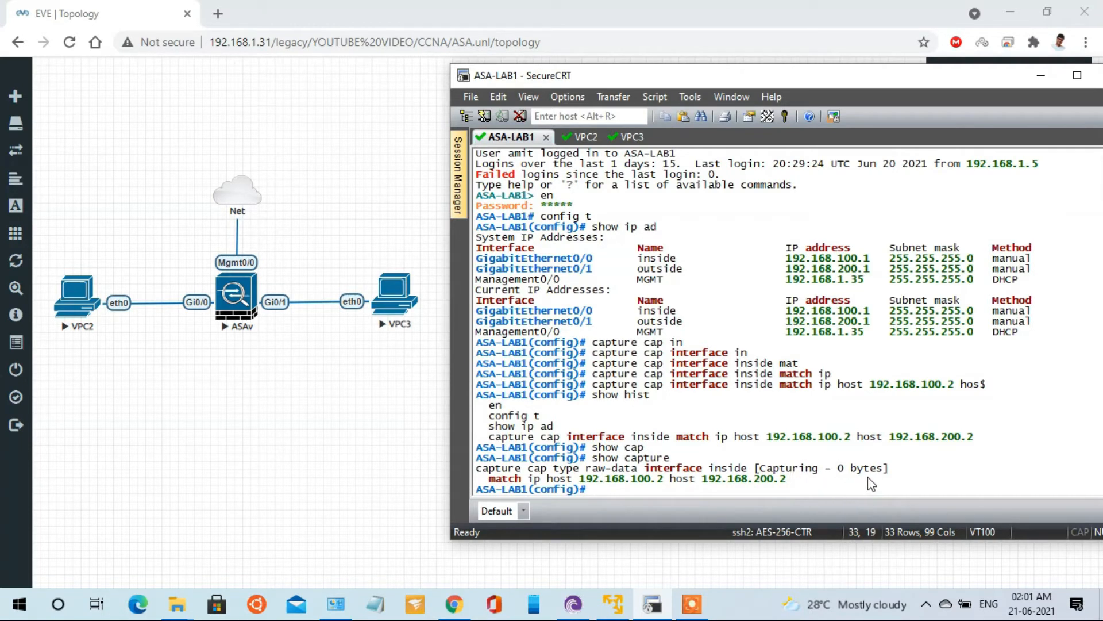
pyautogui.moveTo(760, 483)
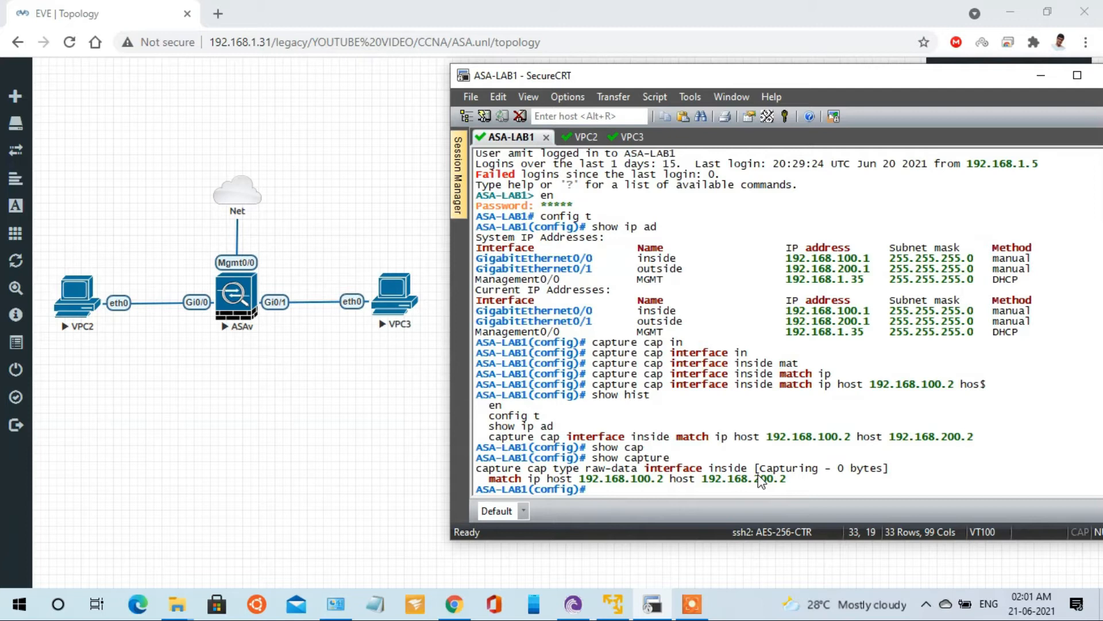
pyautogui.moveTo(603, 171)
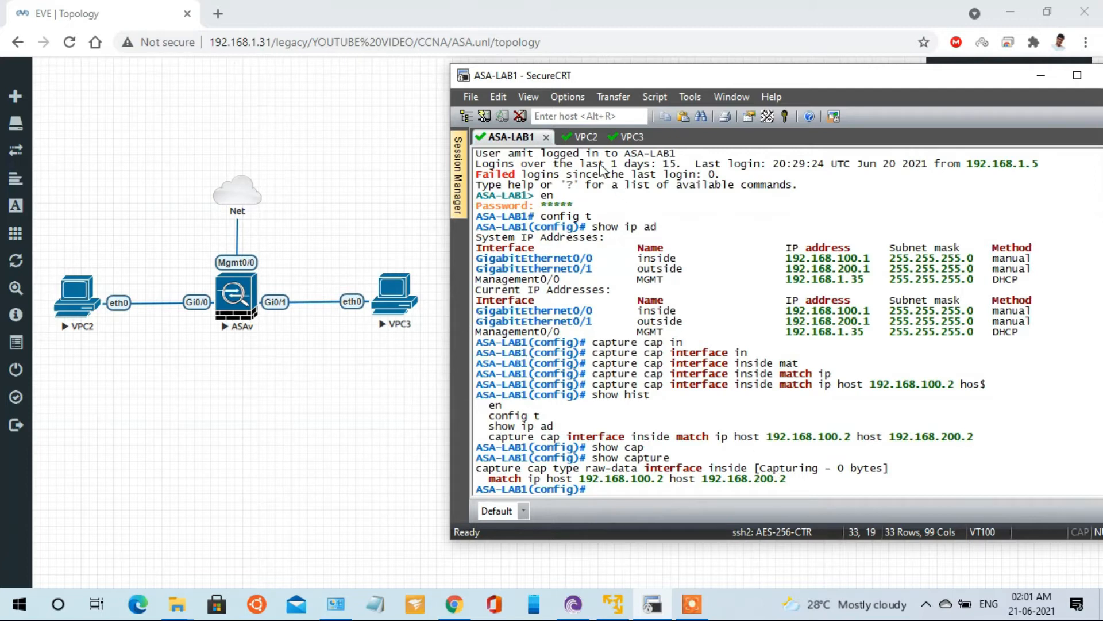
pyautogui.click(563, 137)
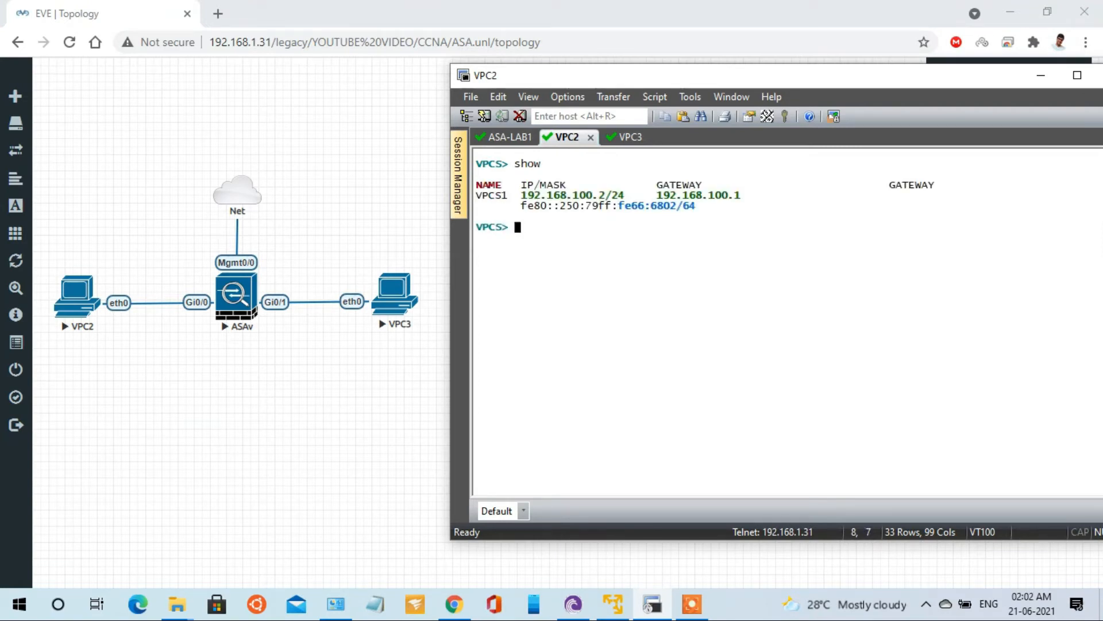
# From VPC2, ping 192.168.200.2 with five replies, then return to the ASA-LAB1 session.
pyautogui.click(622, 137)
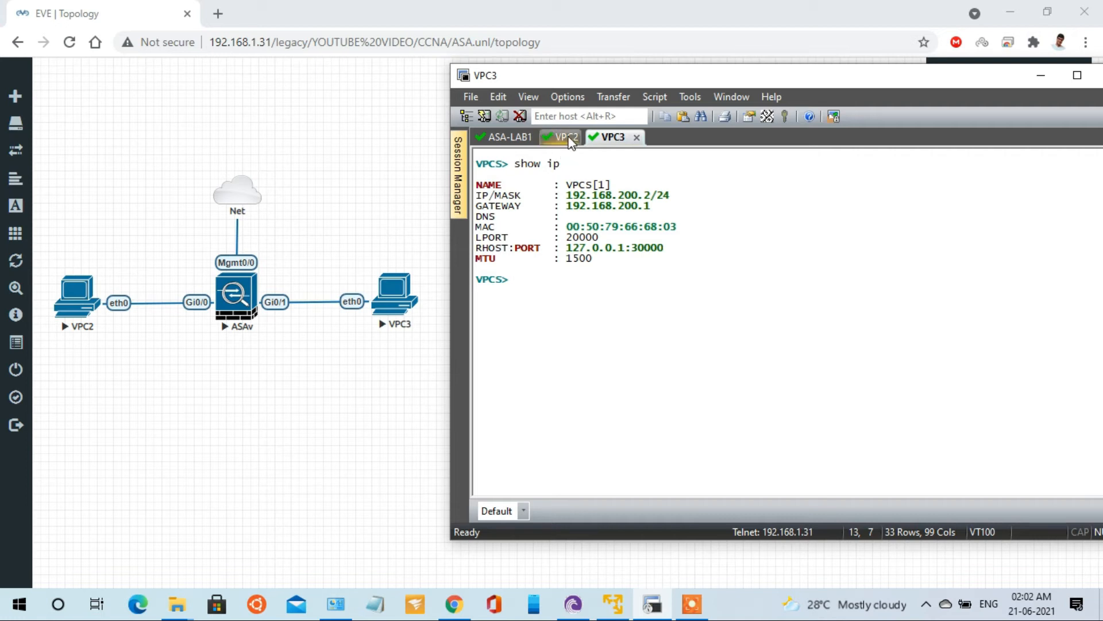
pyautogui.click(559, 137)
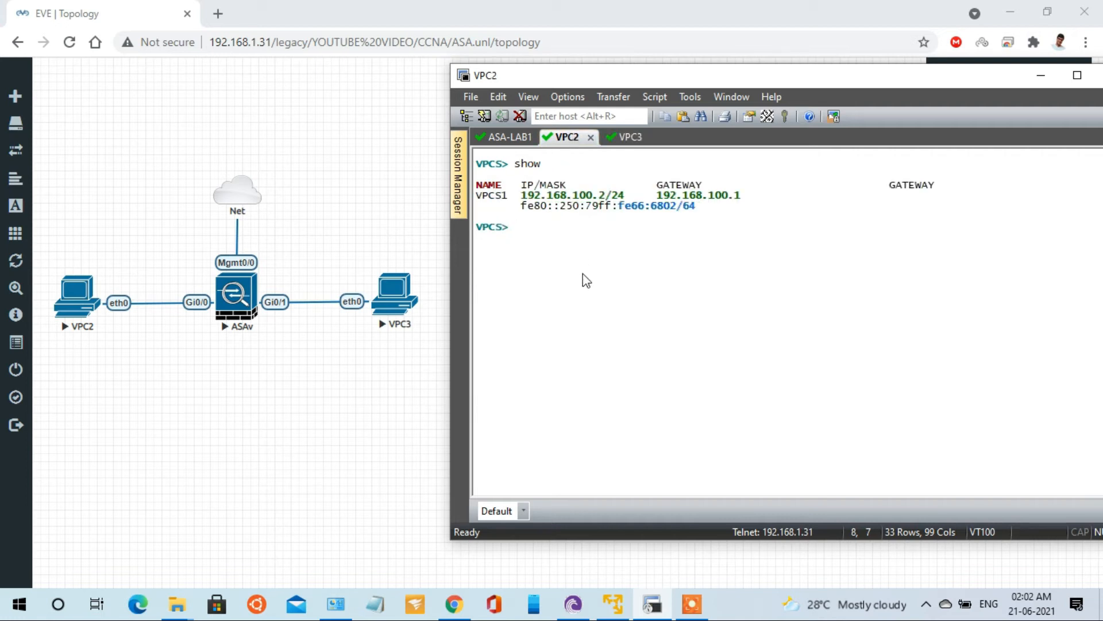
pyautogui.write('ping')
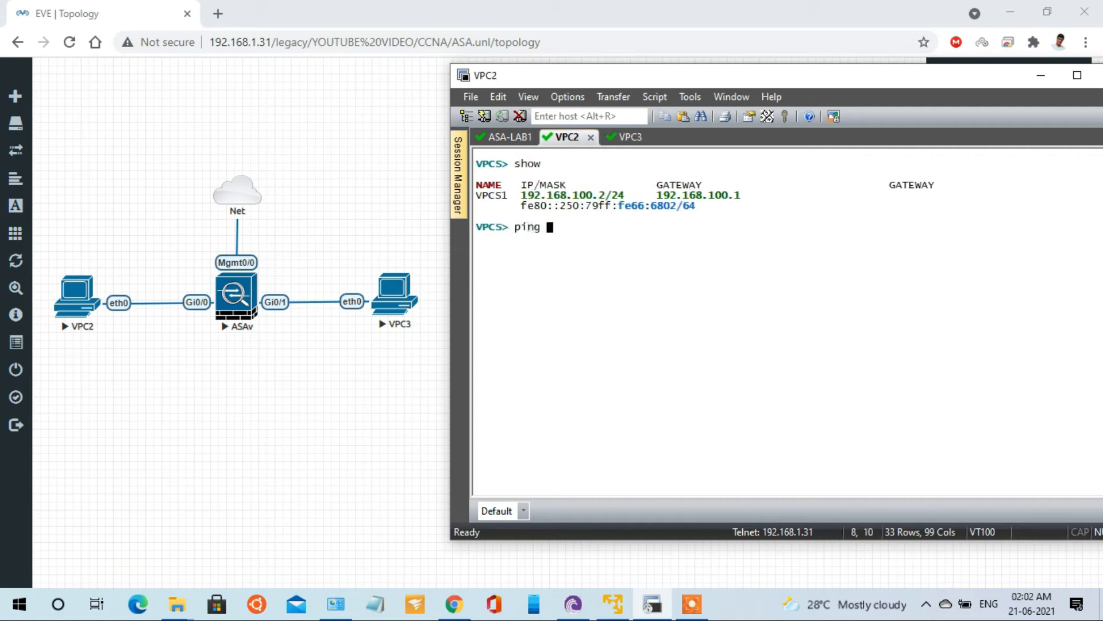
pyautogui.write('192.168')
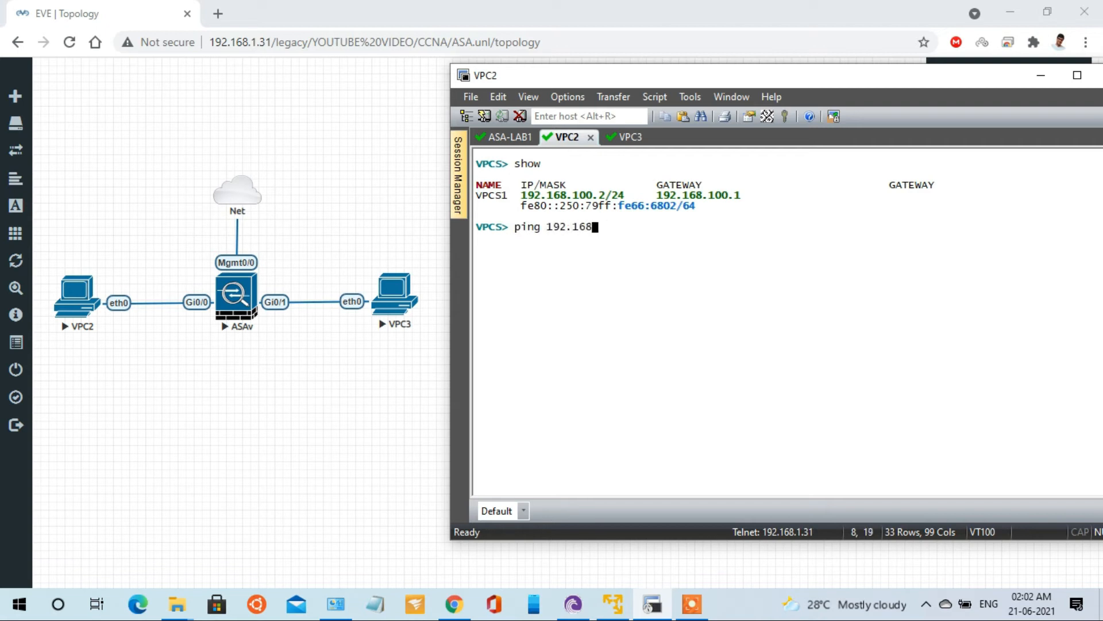
pyautogui.write('200.')
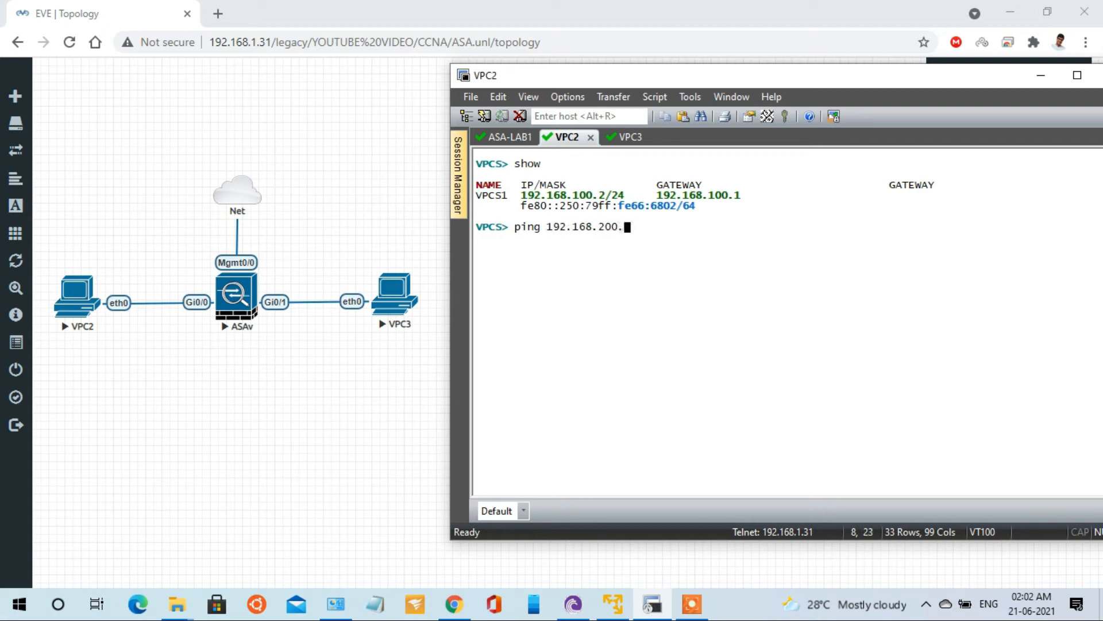
pyautogui.write('2')
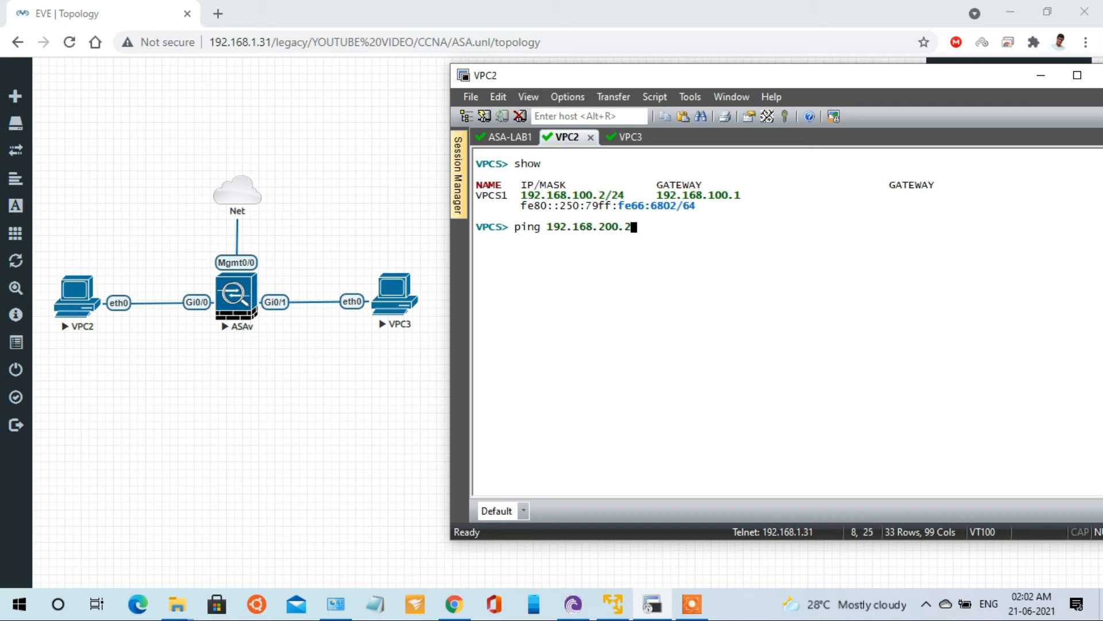
pyautogui.press('Return')
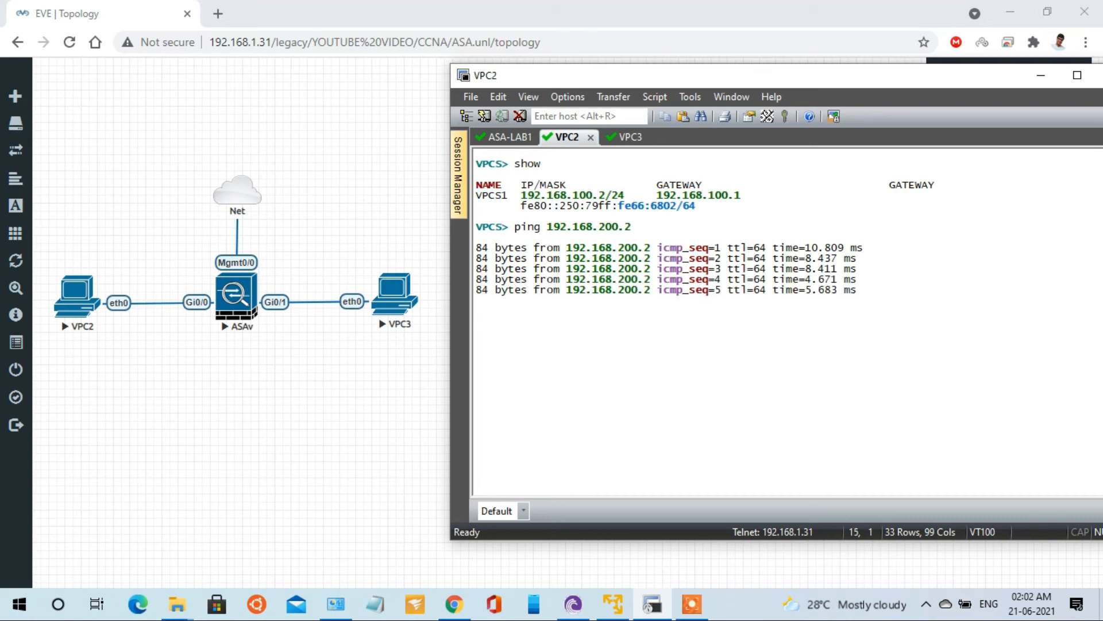
pyautogui.press('Return')
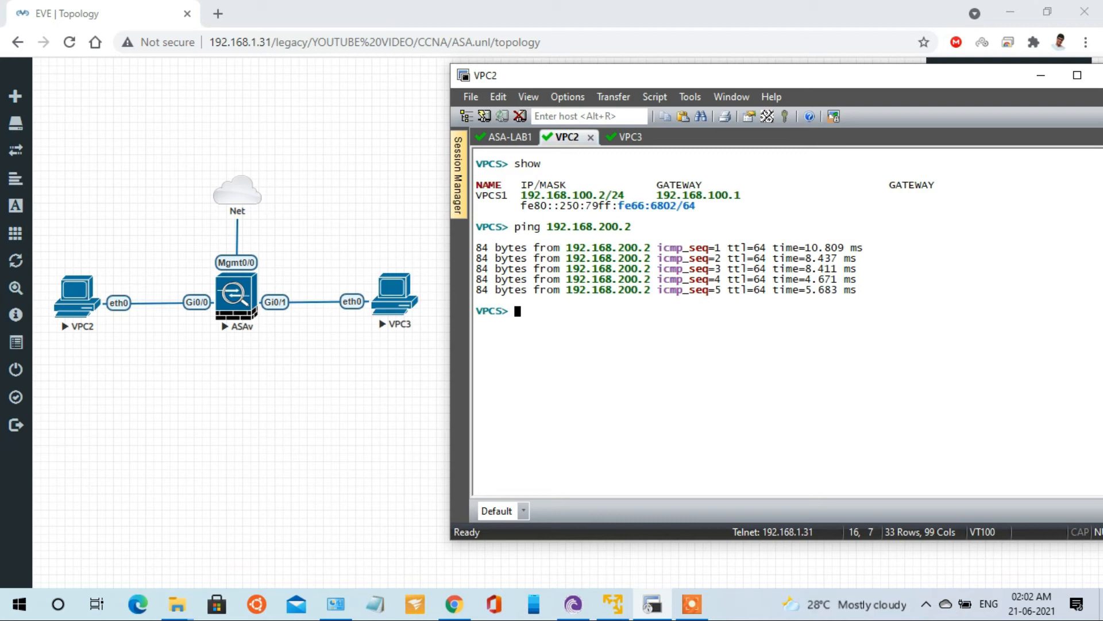
pyautogui.click(504, 137)
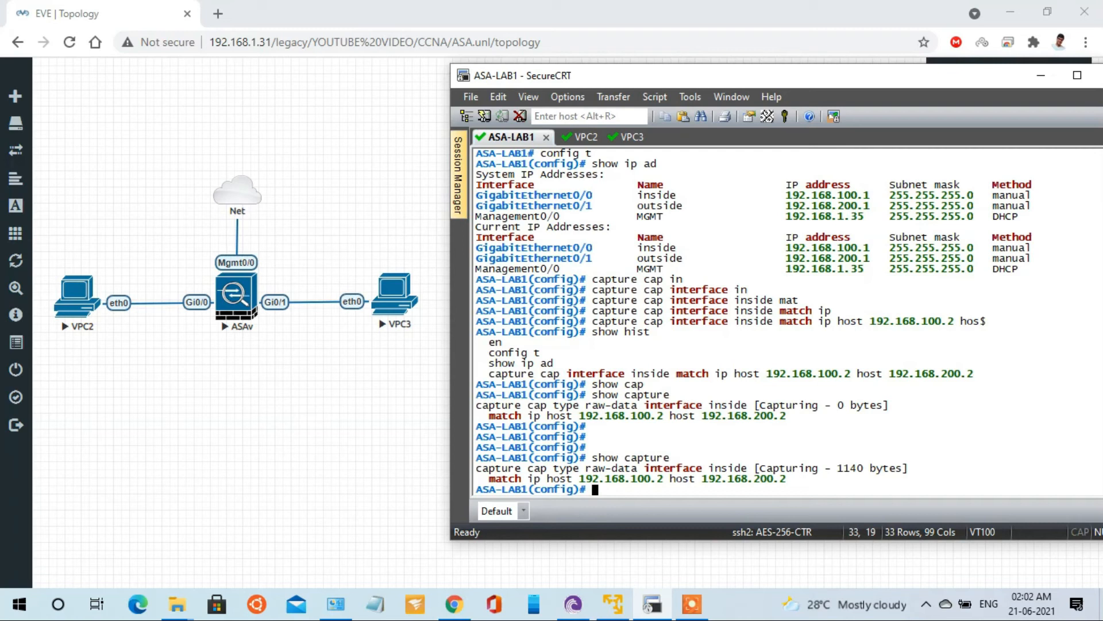
# Type 'show capture cap' at the ASA prompt without running it.
pyautogui.write('show c')
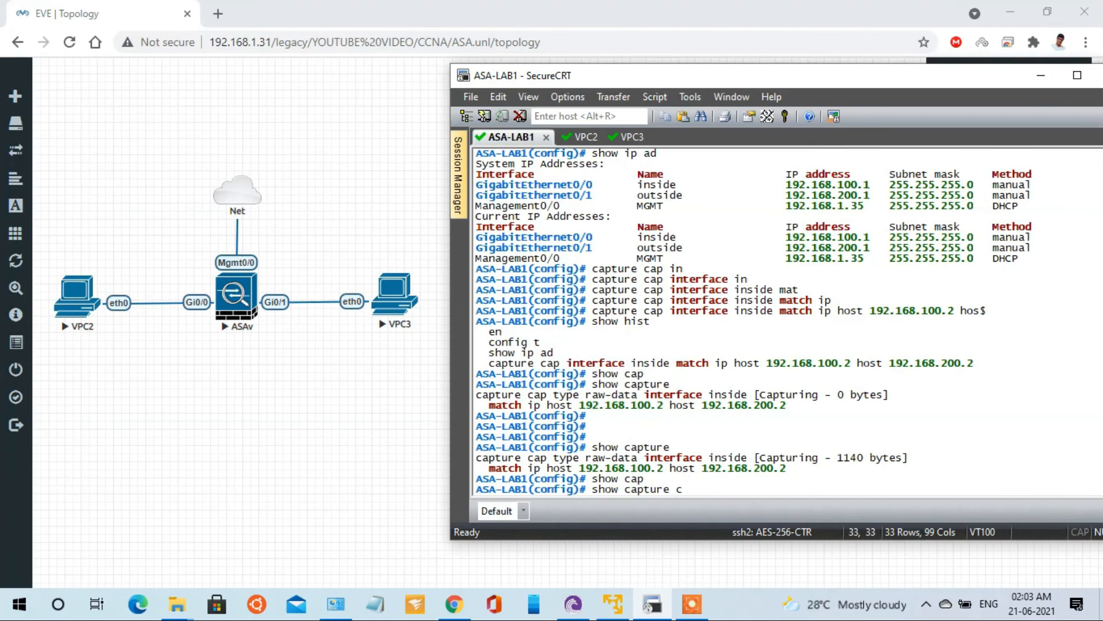
pyautogui.write('ap')
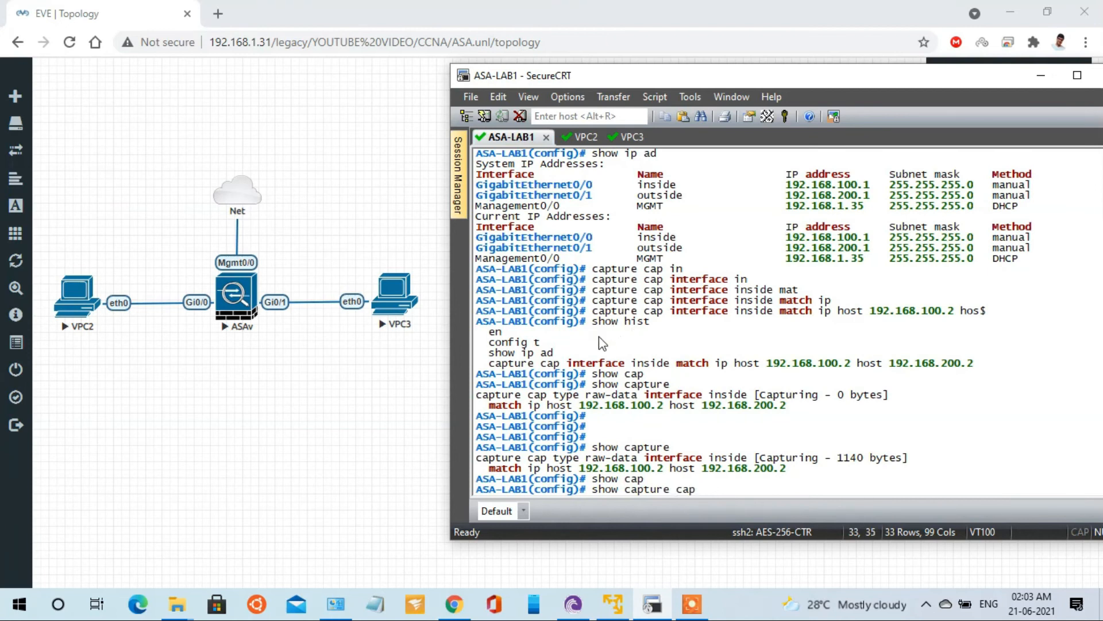
pyautogui.moveTo(533, 471)
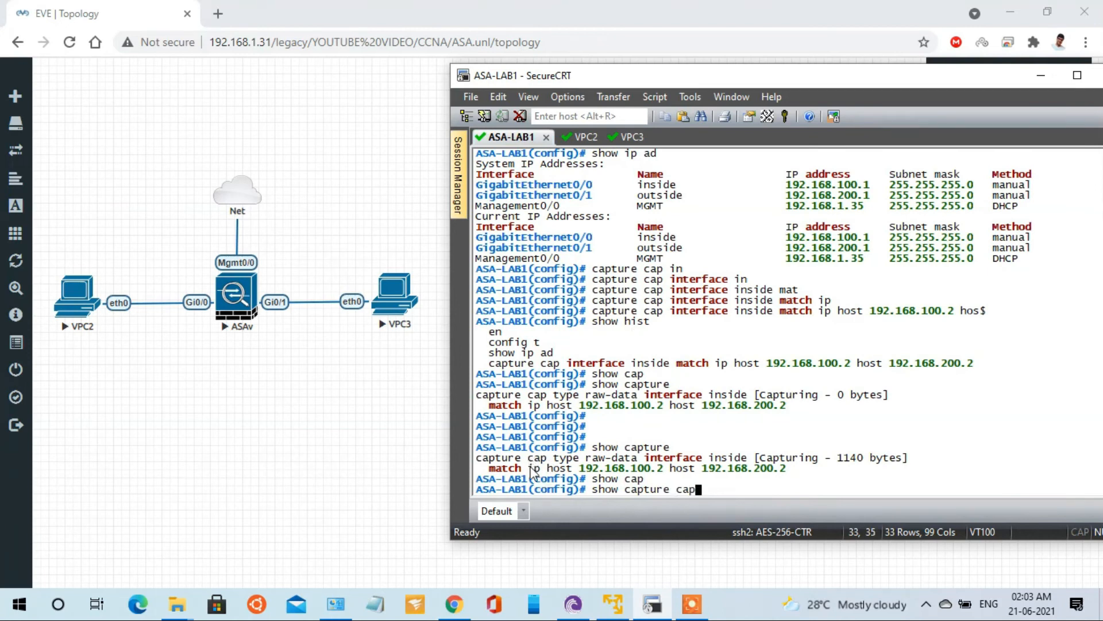
pyautogui.moveTo(615, 420)
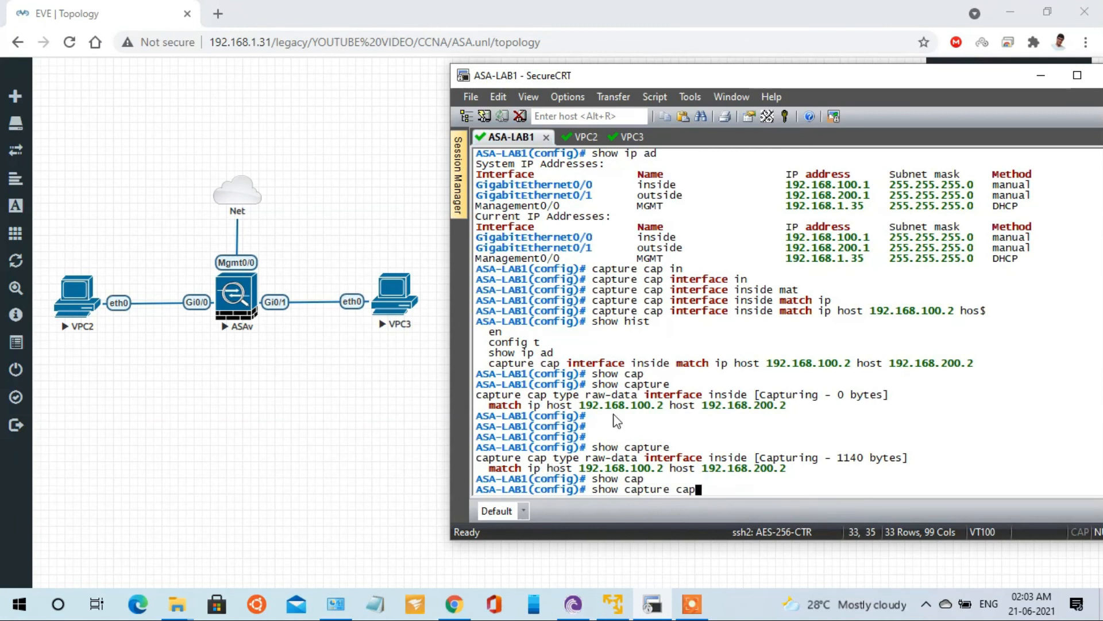
# Run 'show capture cap' to display the 10 ICMP echo request and reply packets.
pyautogui.press('Return')
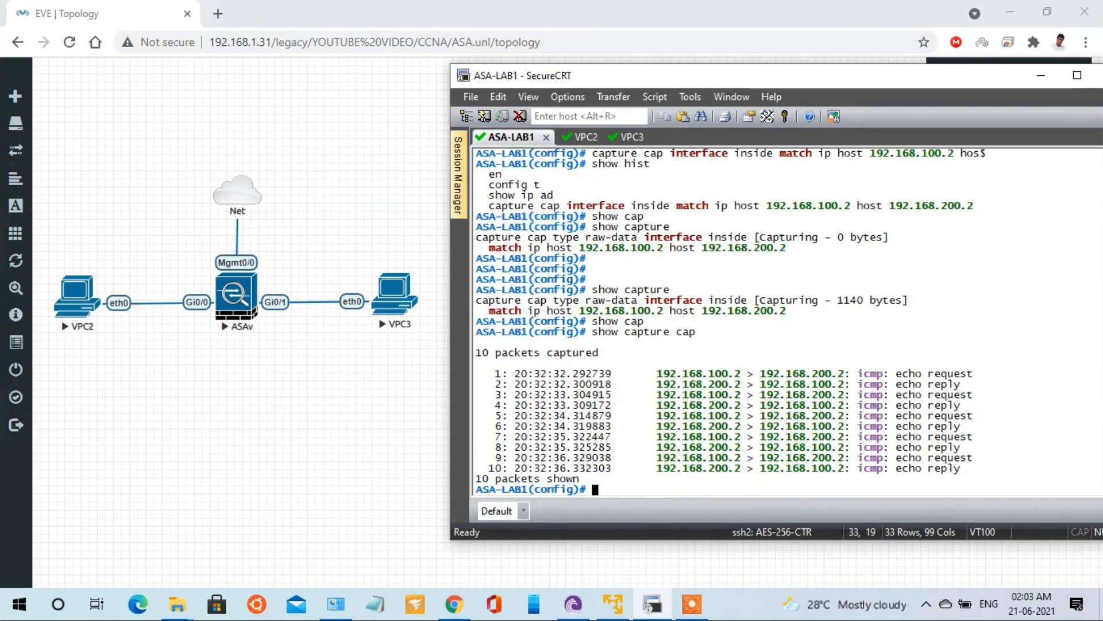
pyautogui.moveTo(848, 394)
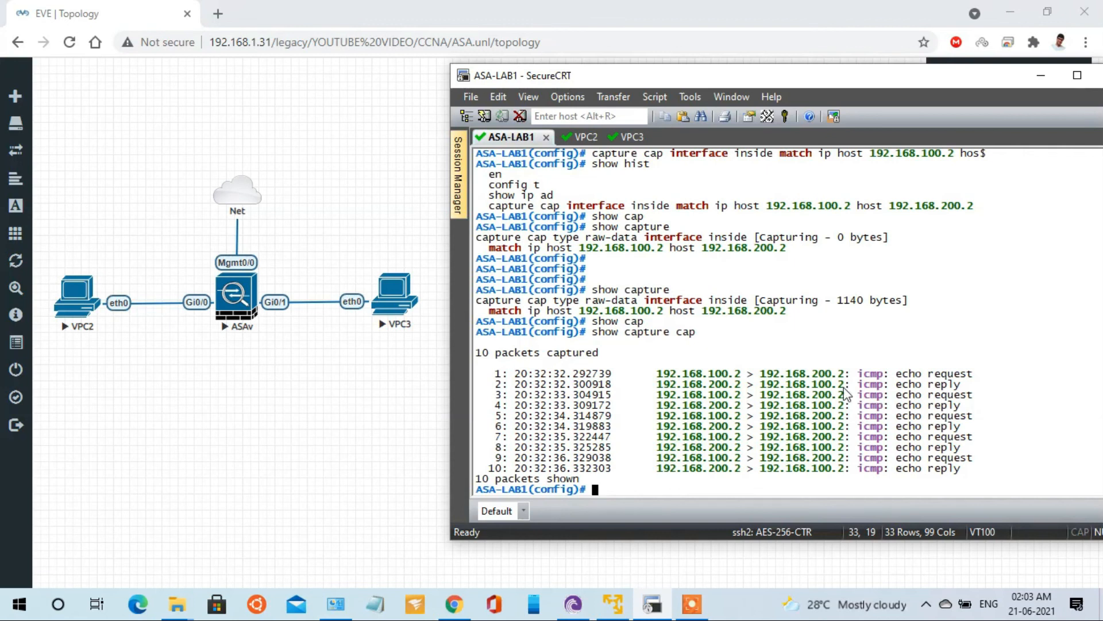
pyautogui.moveTo(729, 405)
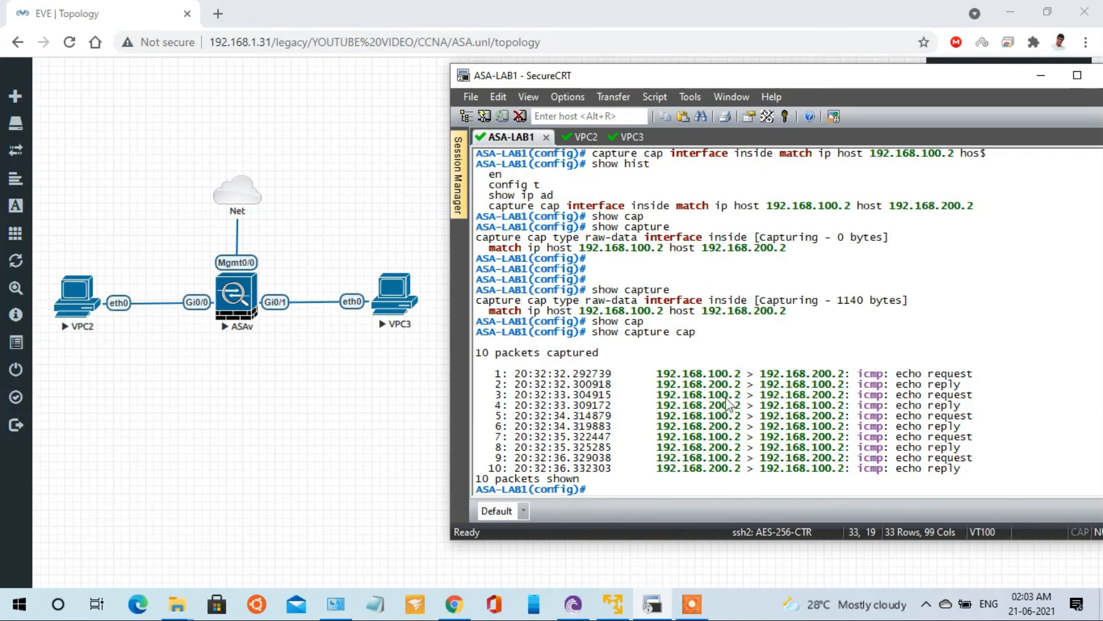
pyautogui.moveTo(833, 394)
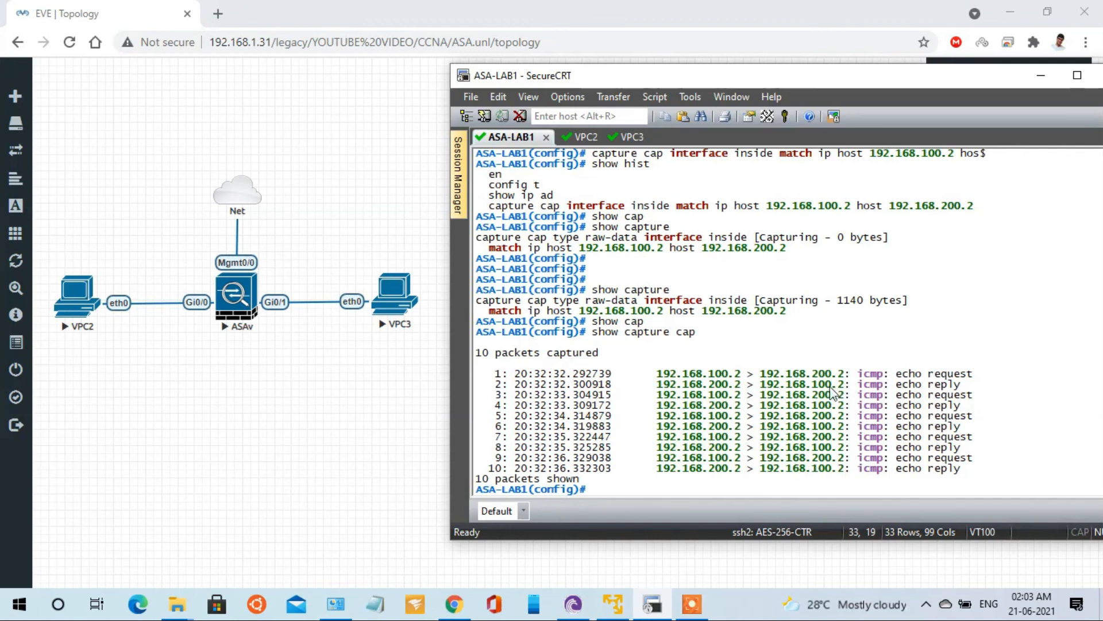
pyautogui.moveTo(633, 408)
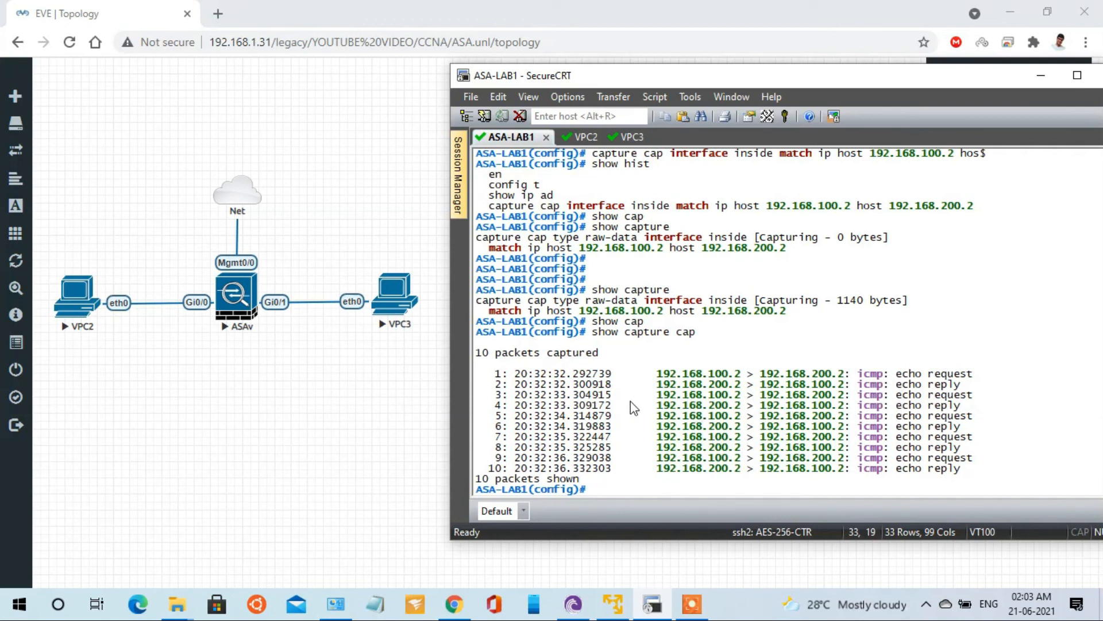
pyautogui.moveTo(616, 484)
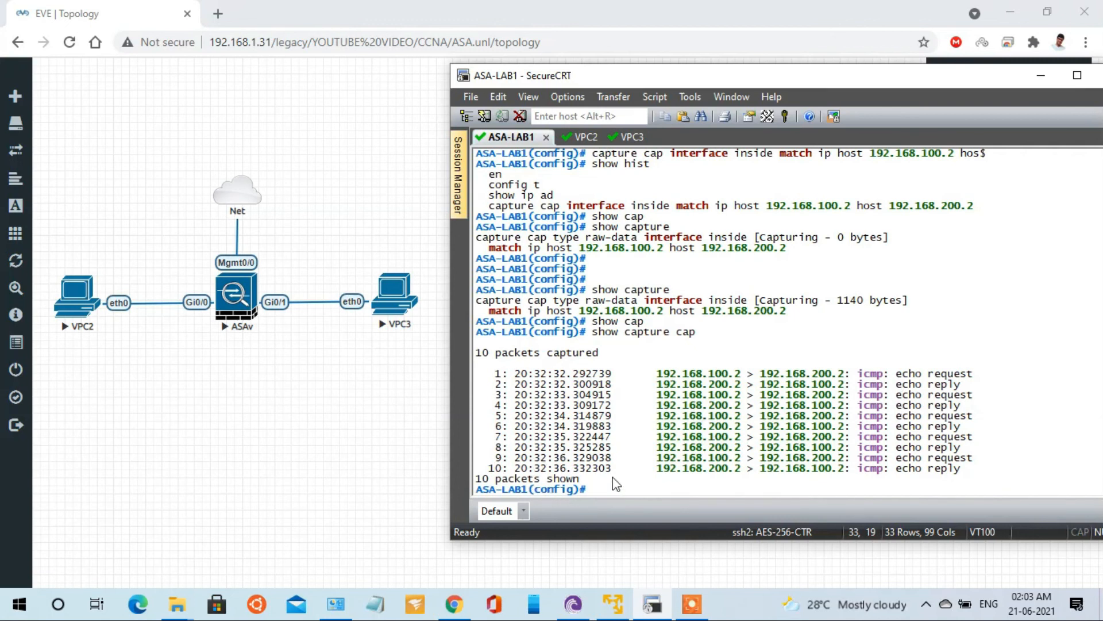